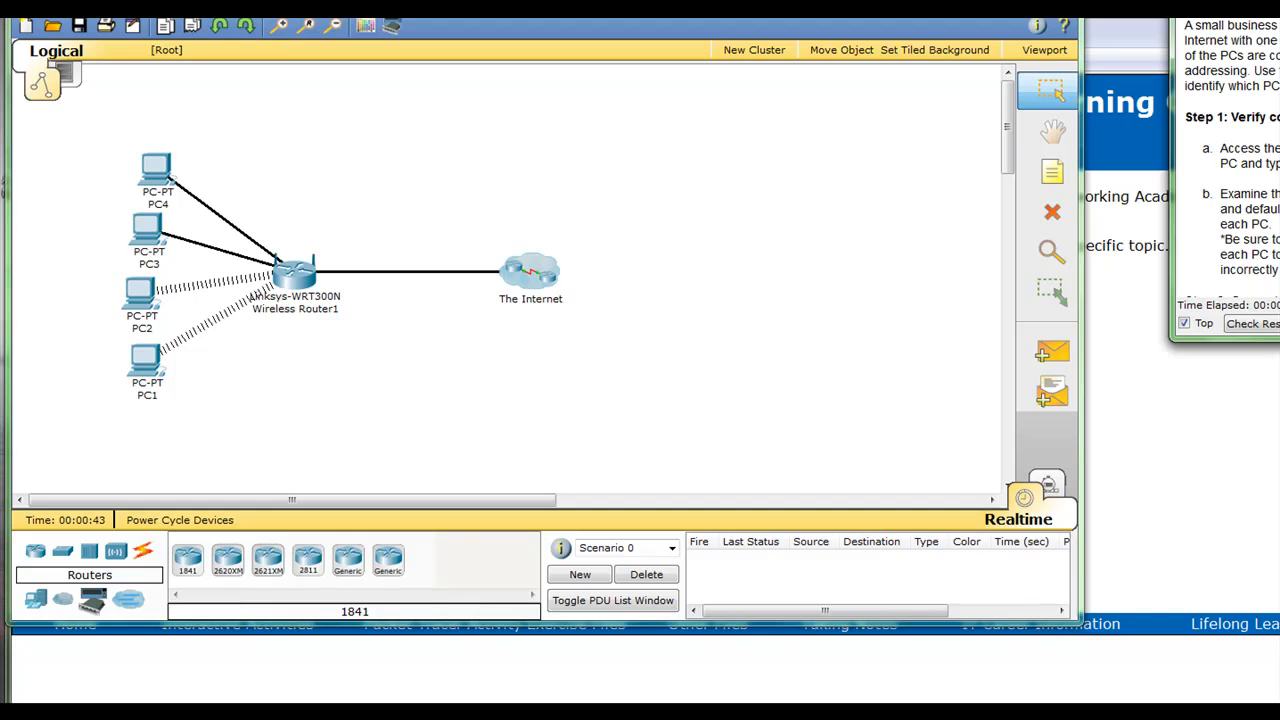
Run ipconfig /all in PC4's command prompt to display its IP settings
left_click(156, 168)
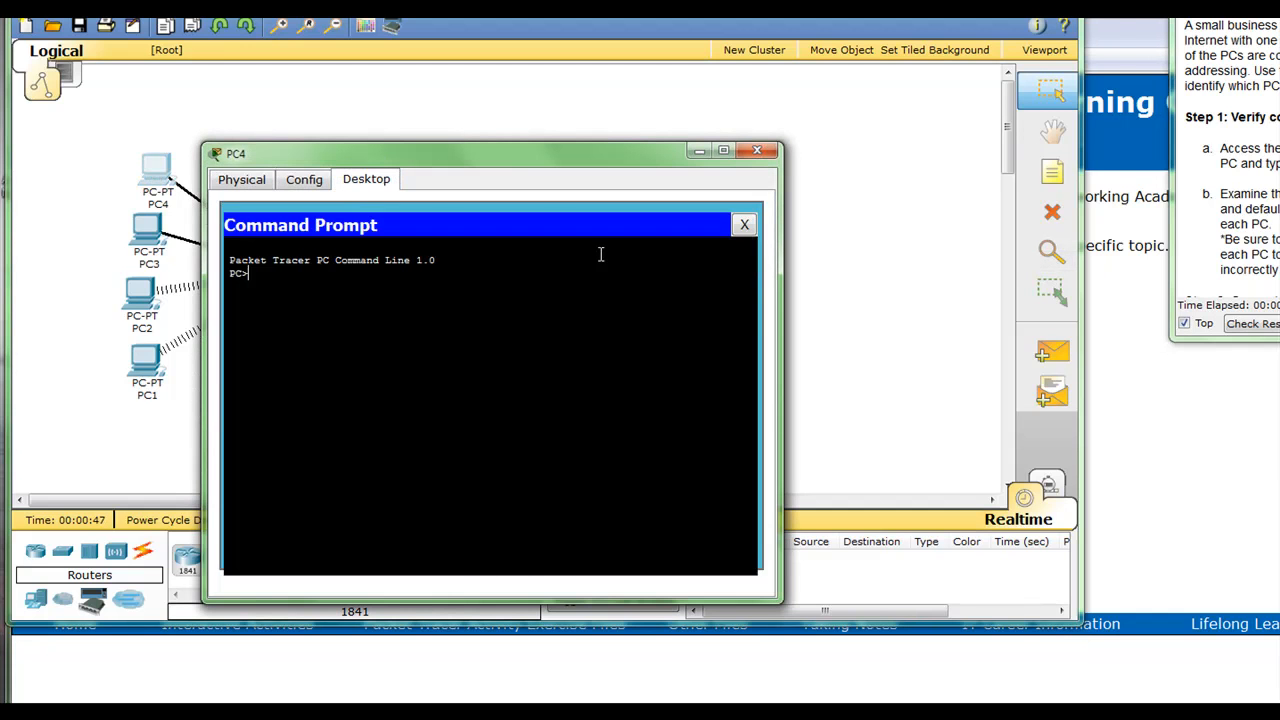
type("ip")
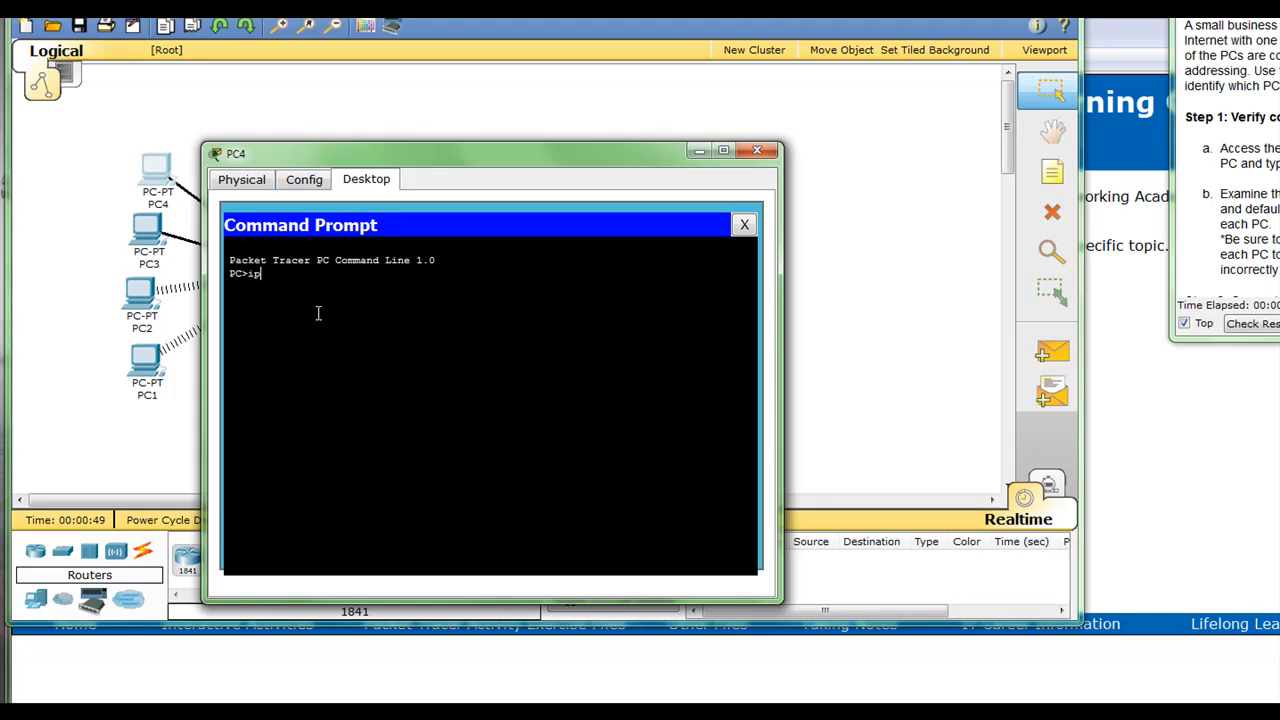
type("config")
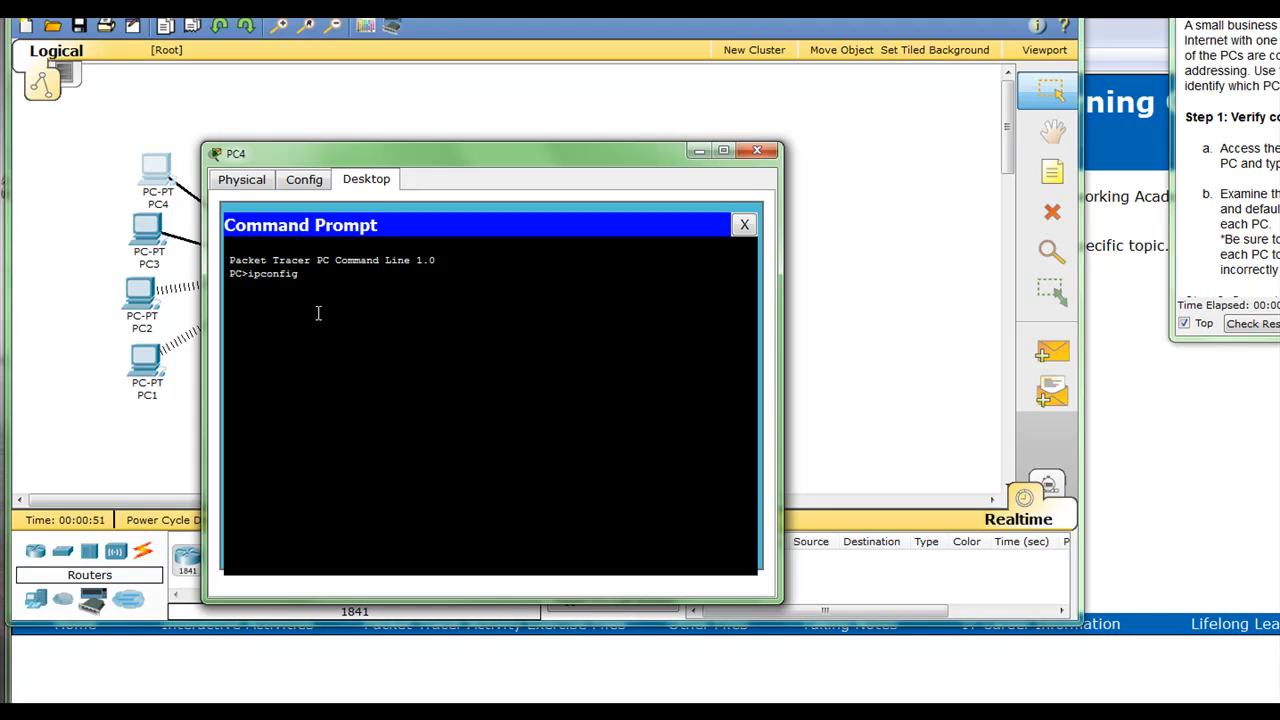
type("/a")
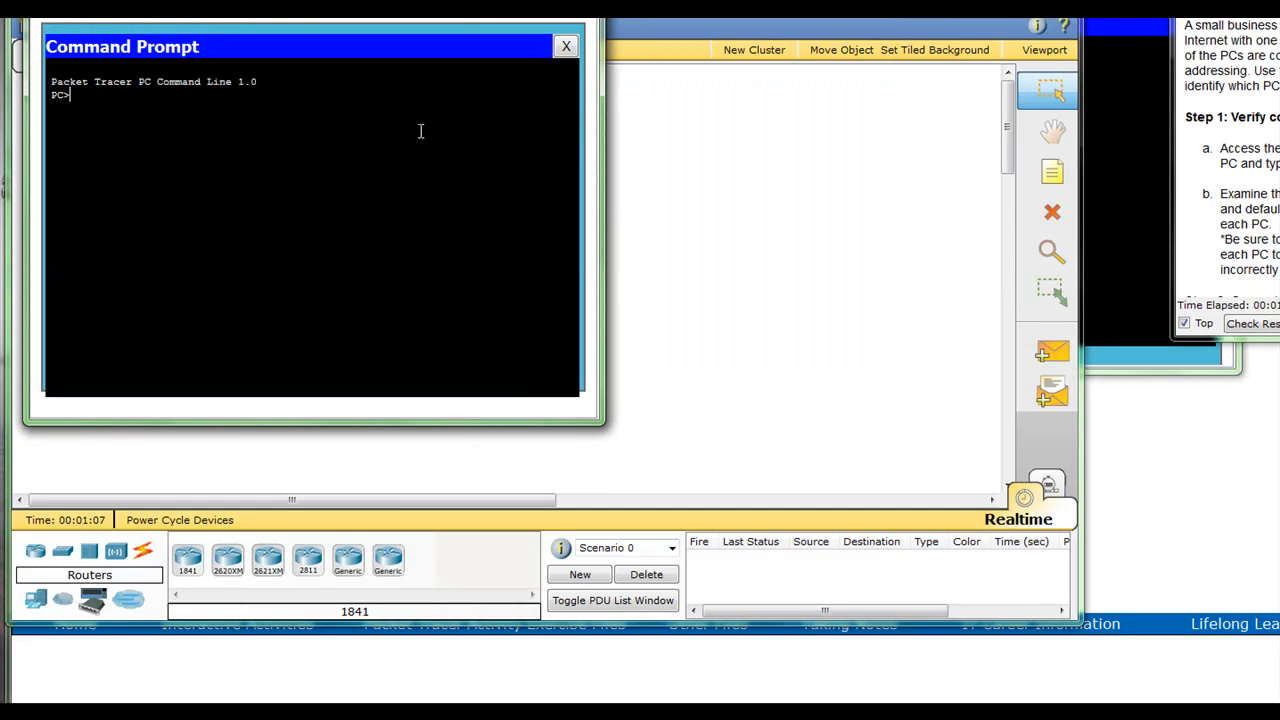
Run ipconfig /all on PC3 (IP 192.168.1.103, gateway 192.168.1.1) and start it on the next PC
type("ipconfig /all")
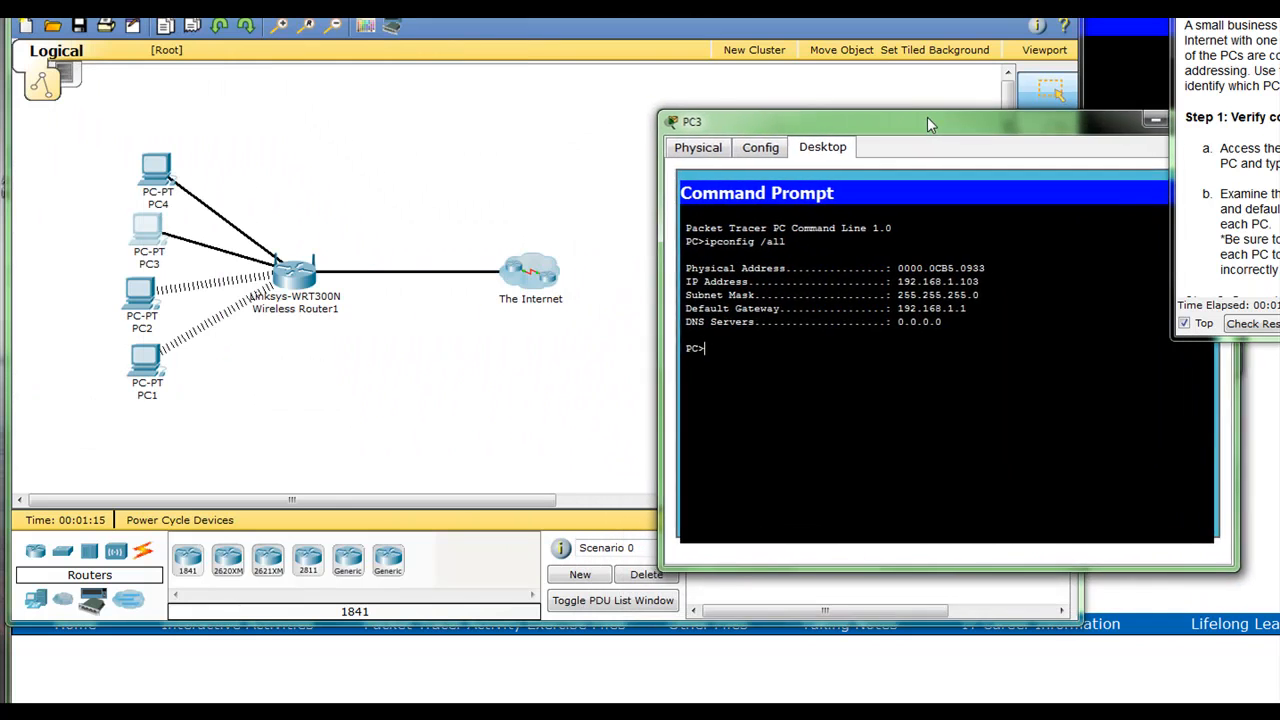
left_click_drag(930, 122, 930, 164)
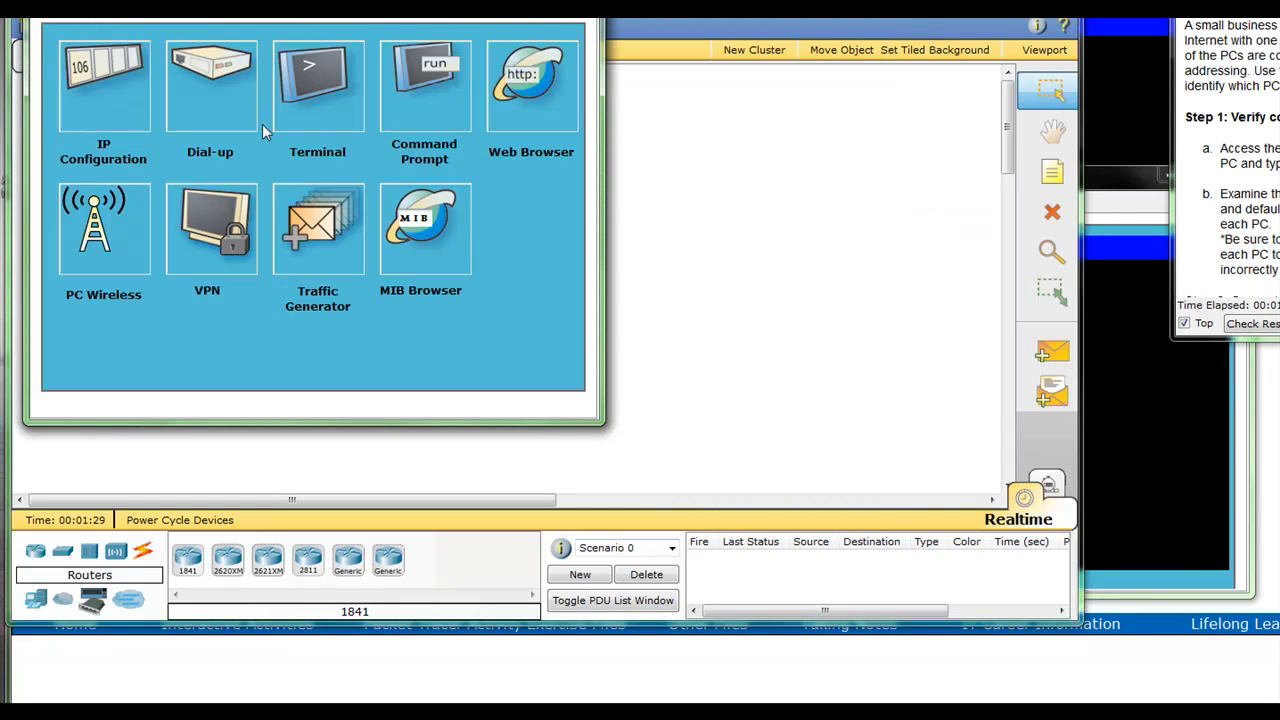
left_click(424, 84)
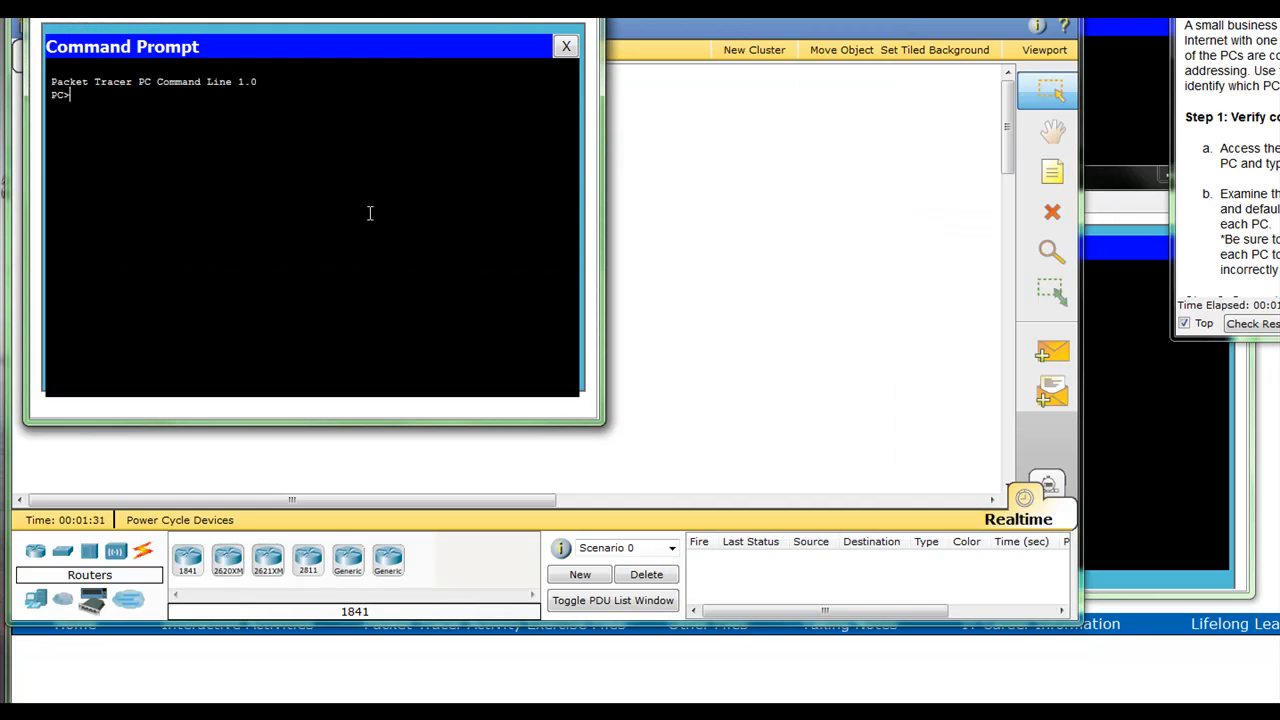
type("ipconfi")
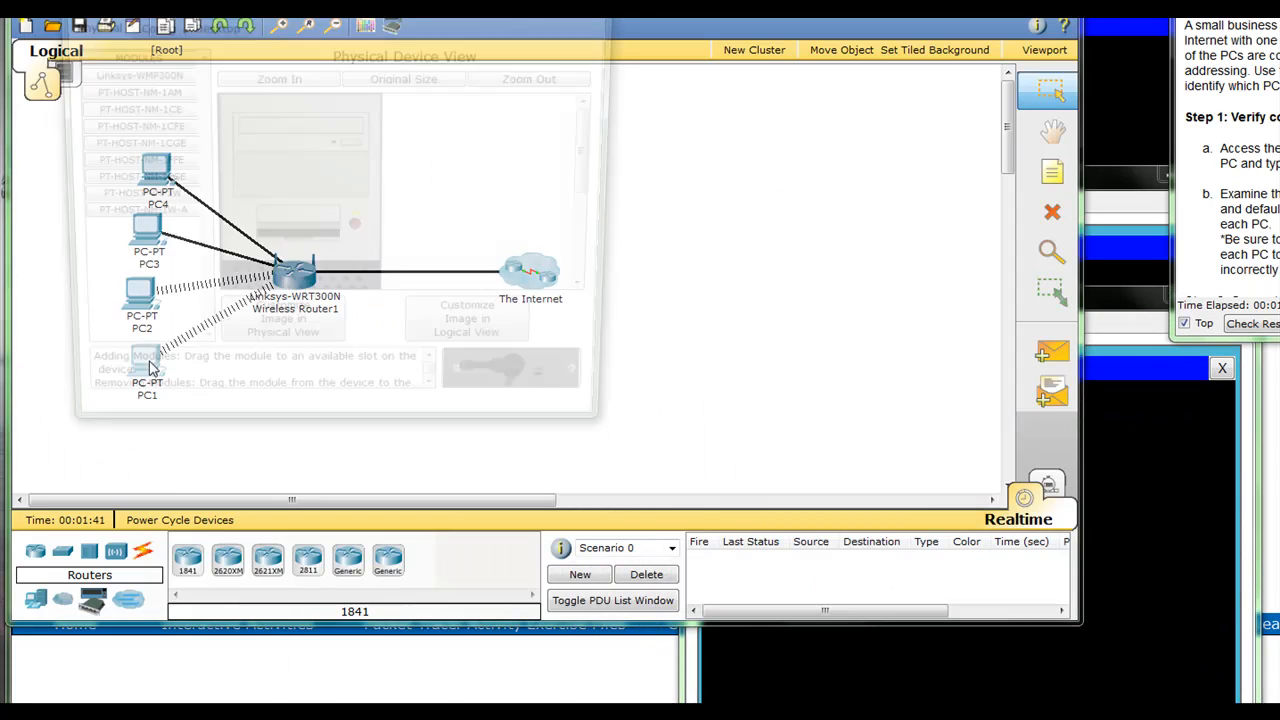
Run ipconfig /all on the last PC so all four show settings, PC2's gateway reading 192.168.10.1
left_click(210, 24)
type("ipc")
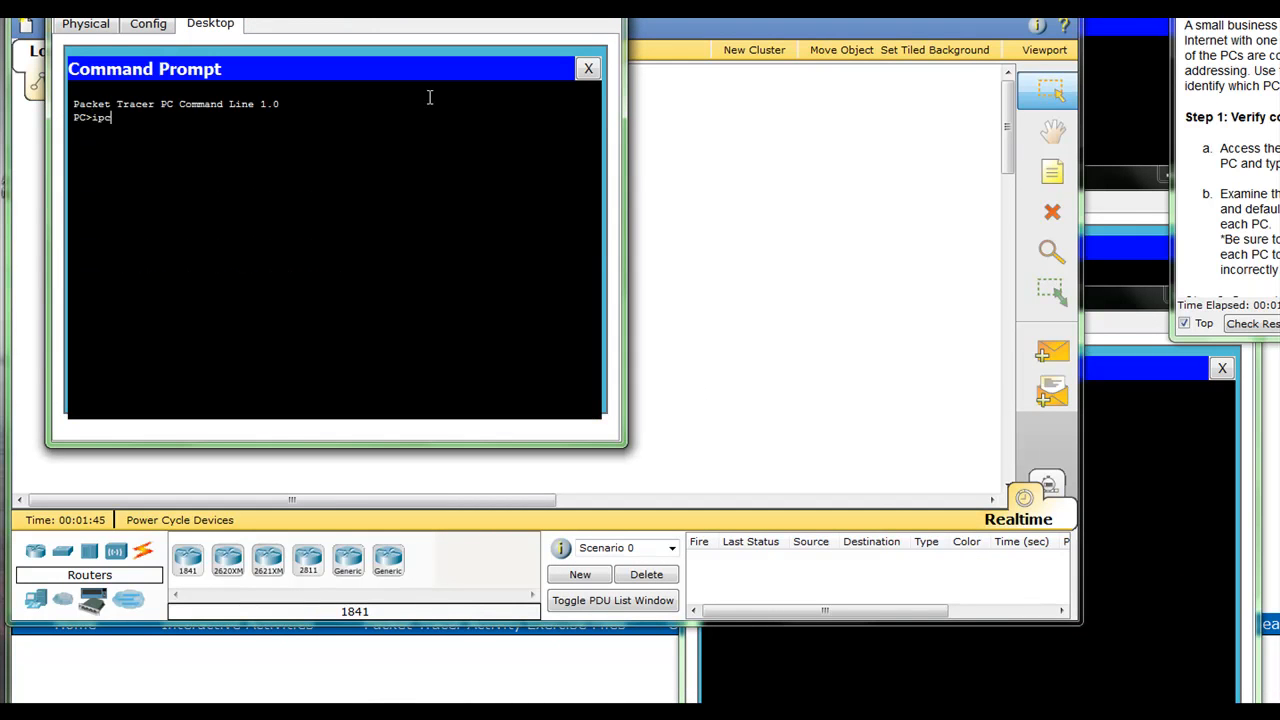
type("onfig /all")
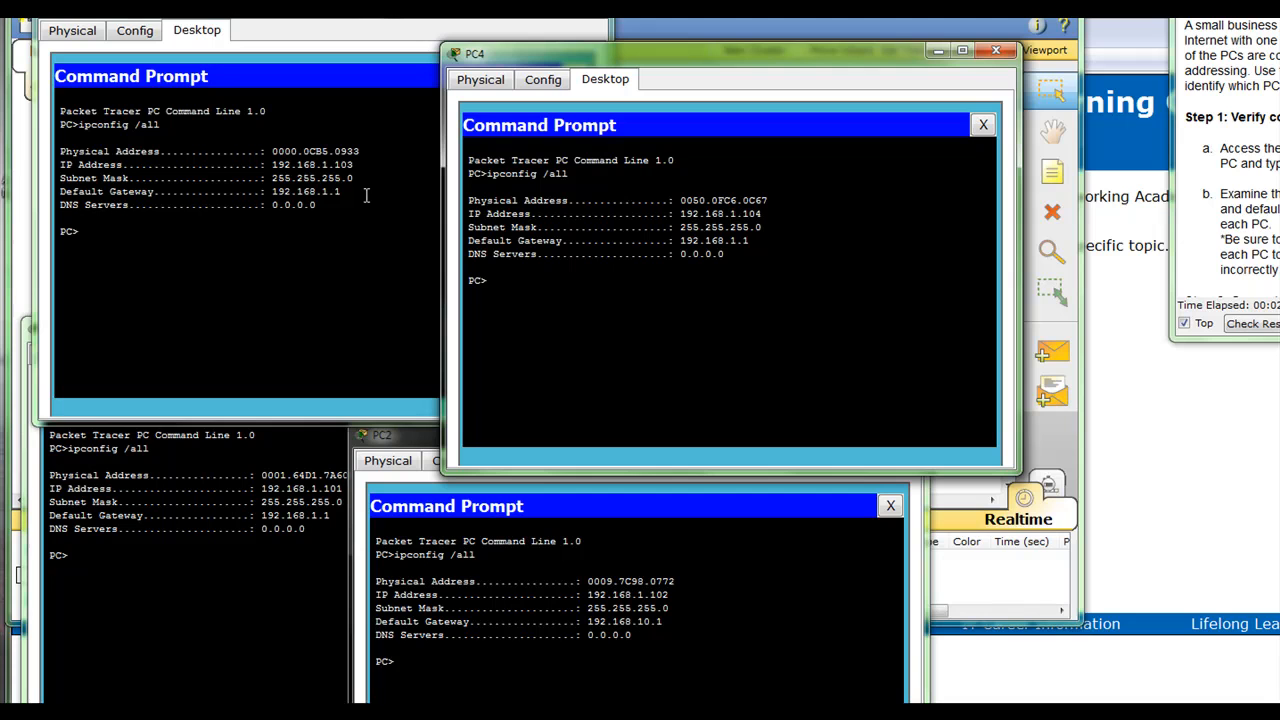
mouse_move(640, 96)
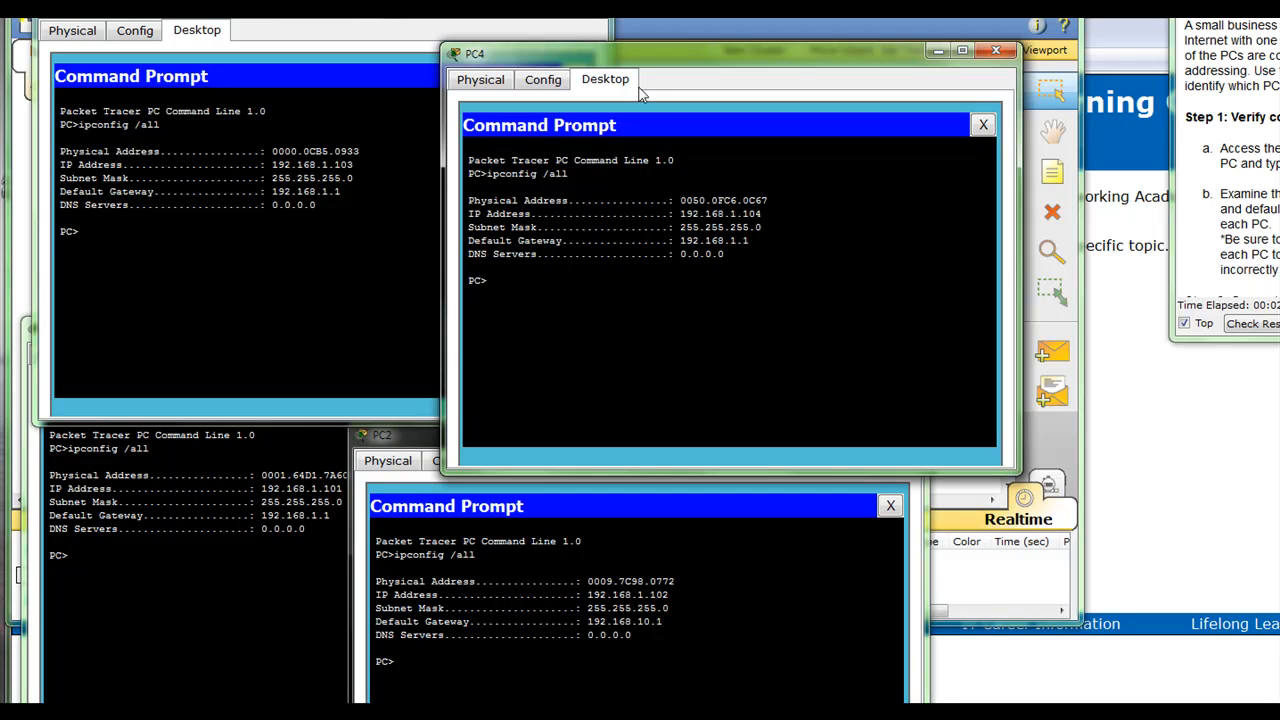
mouse_move(560, 520)
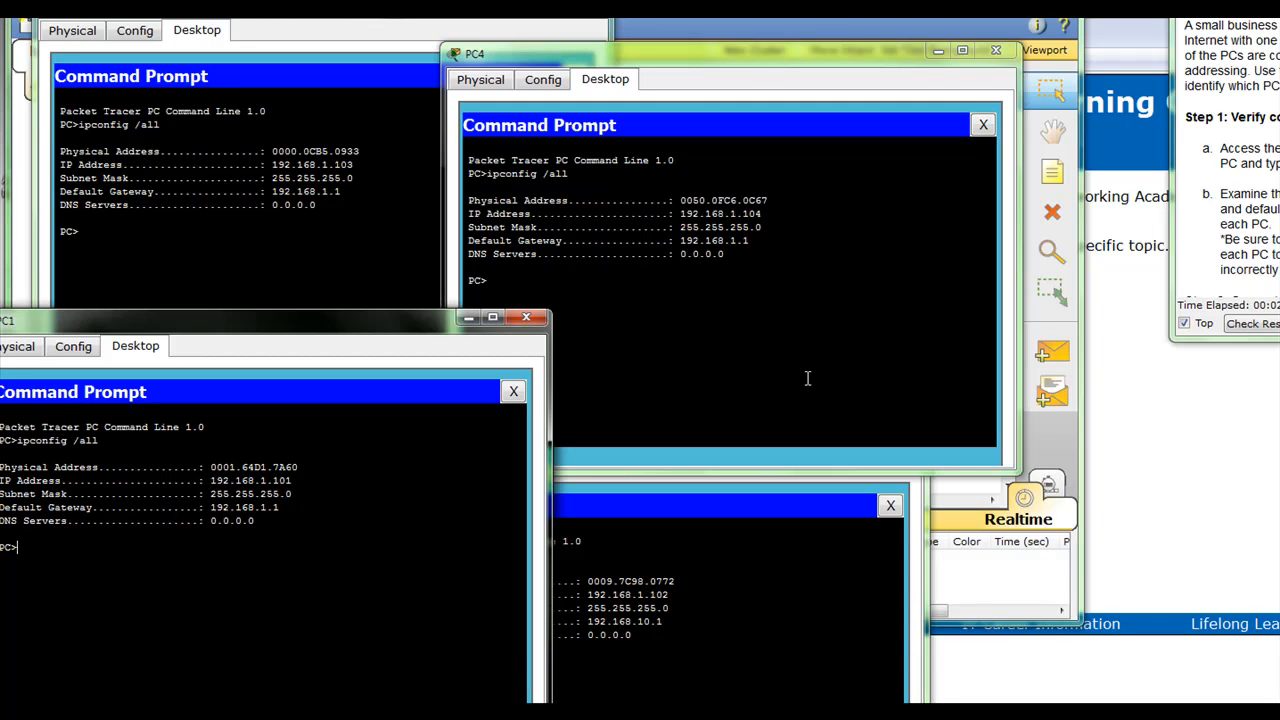
mouse_move(444, 130)
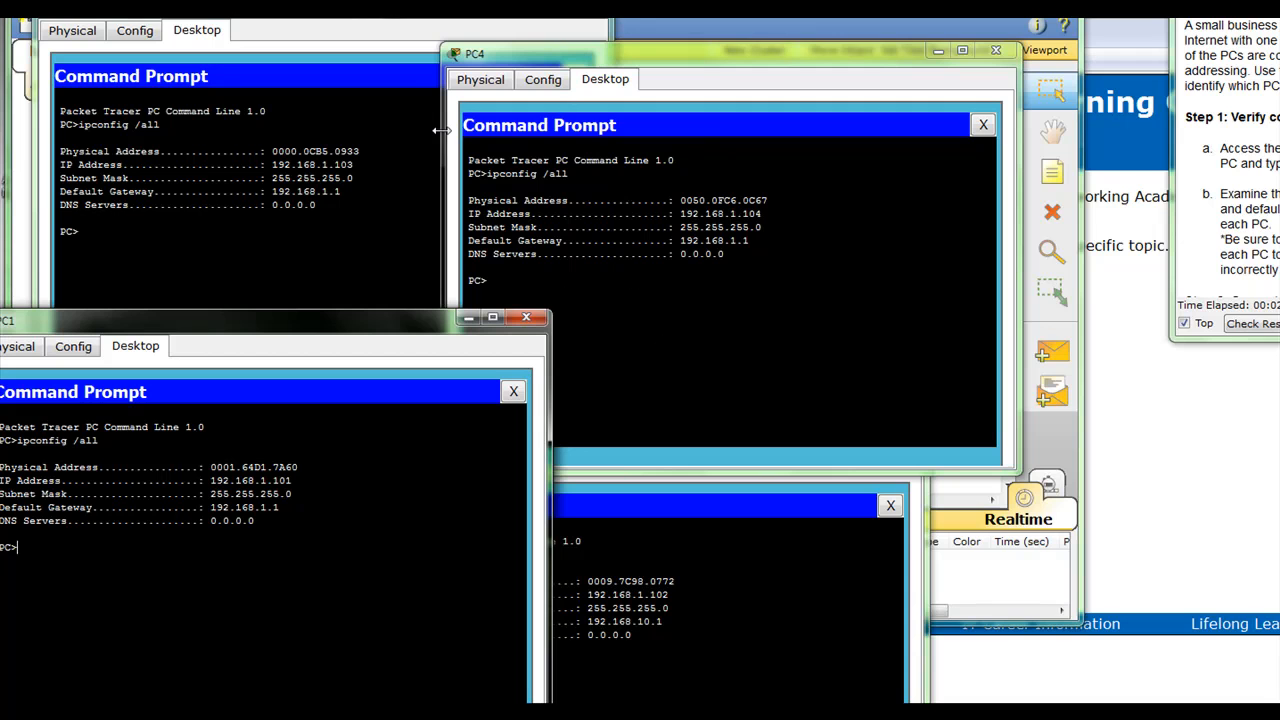
mouse_move(442, 130)
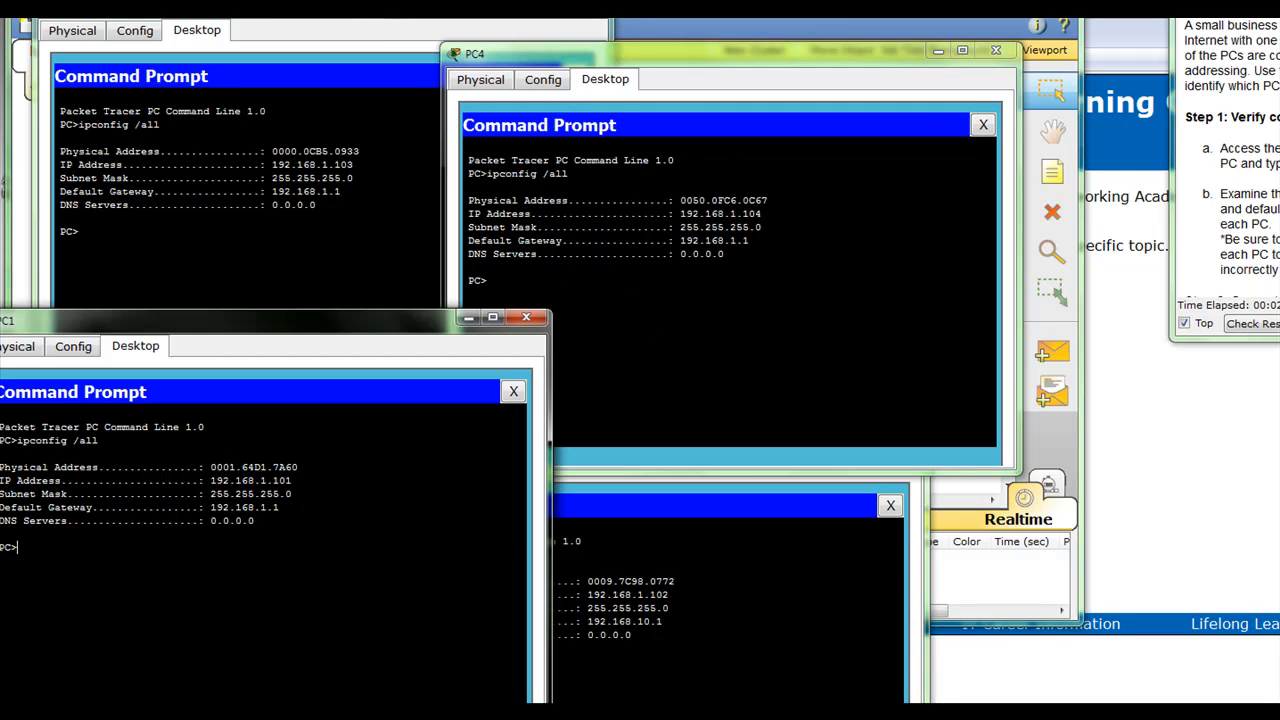
mouse_move(256, 204)
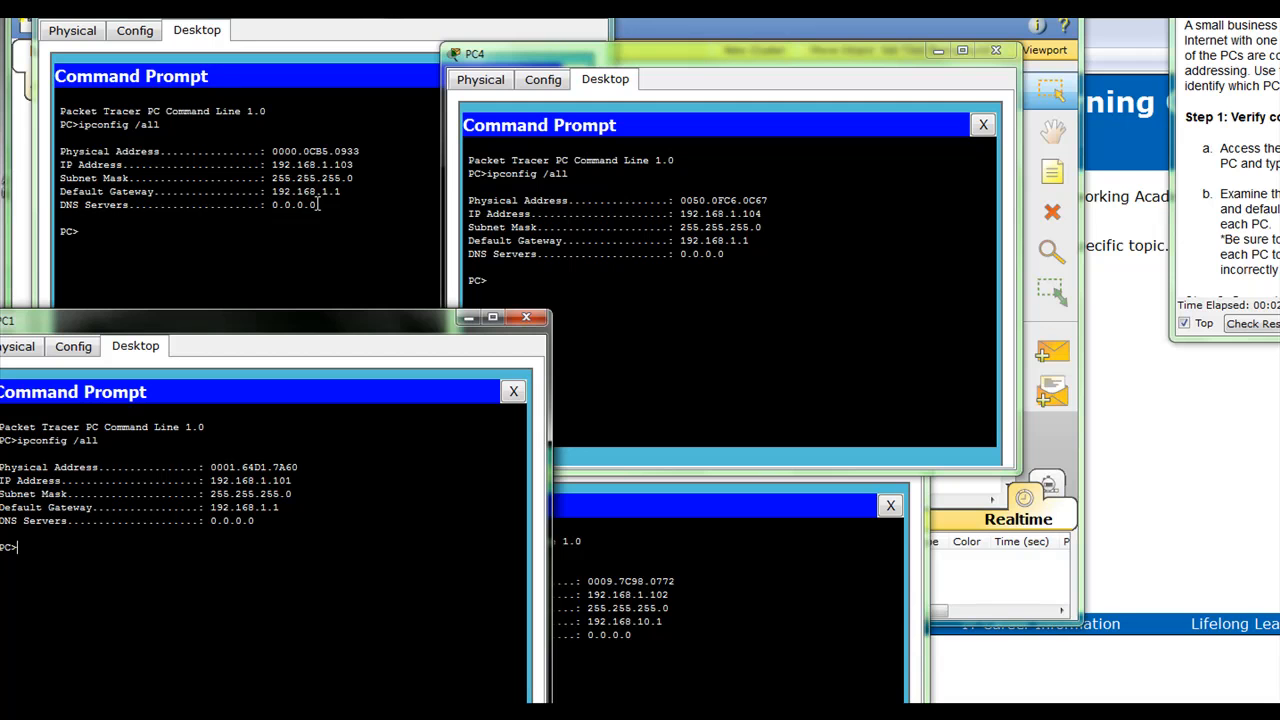
mouse_move(704, 264)
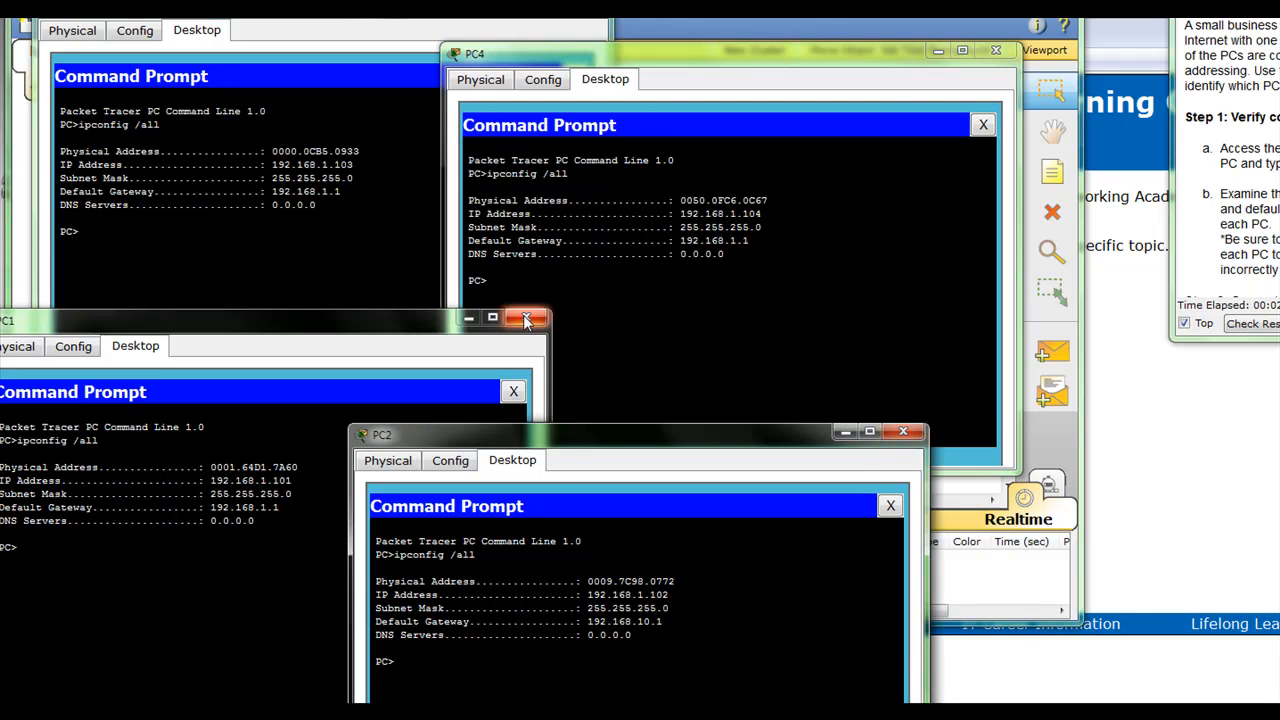
Change PC2's default gateway from 192.168.10.1 to 192.168.1.1 in its IP Configuration
left_click(524, 318)
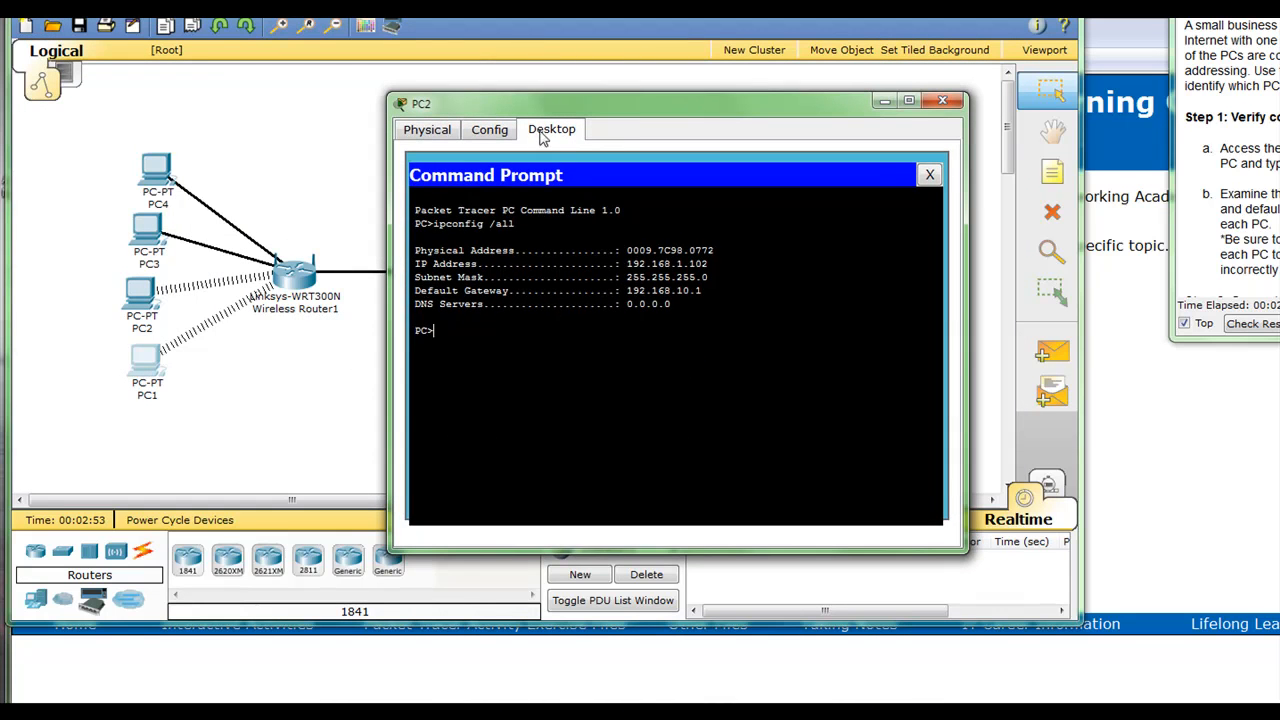
left_click(928, 174)
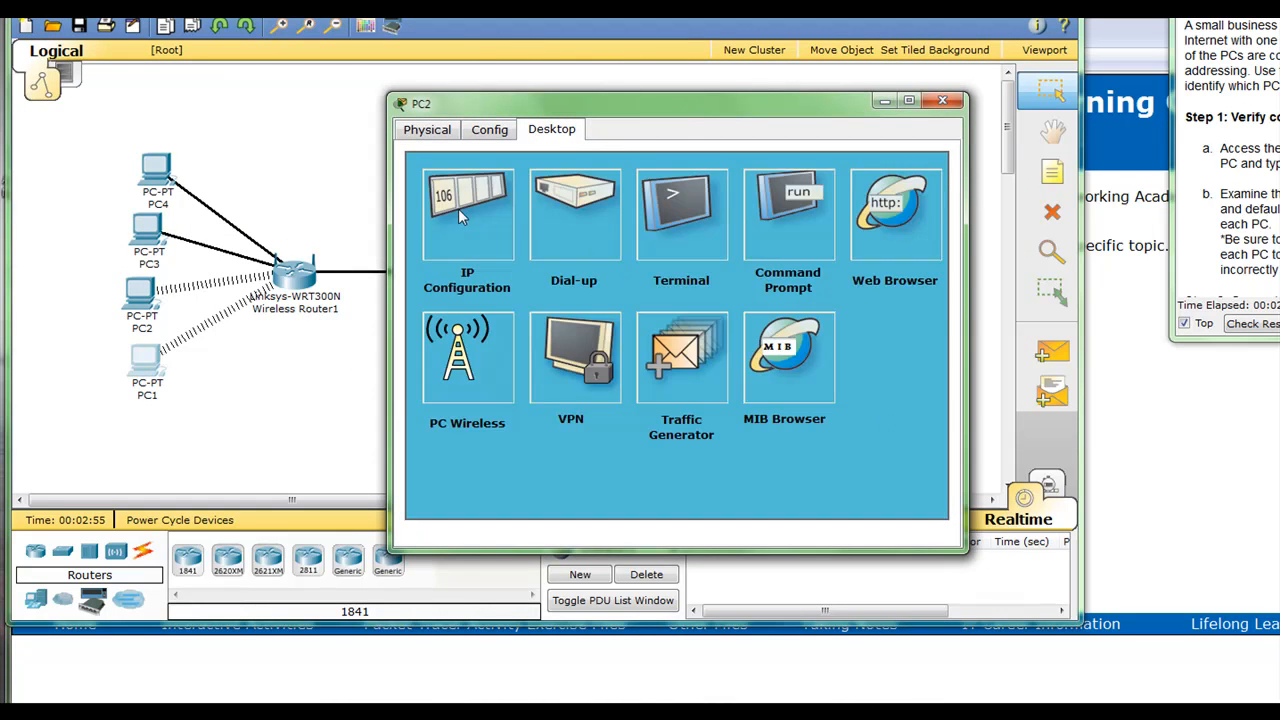
left_click(468, 216)
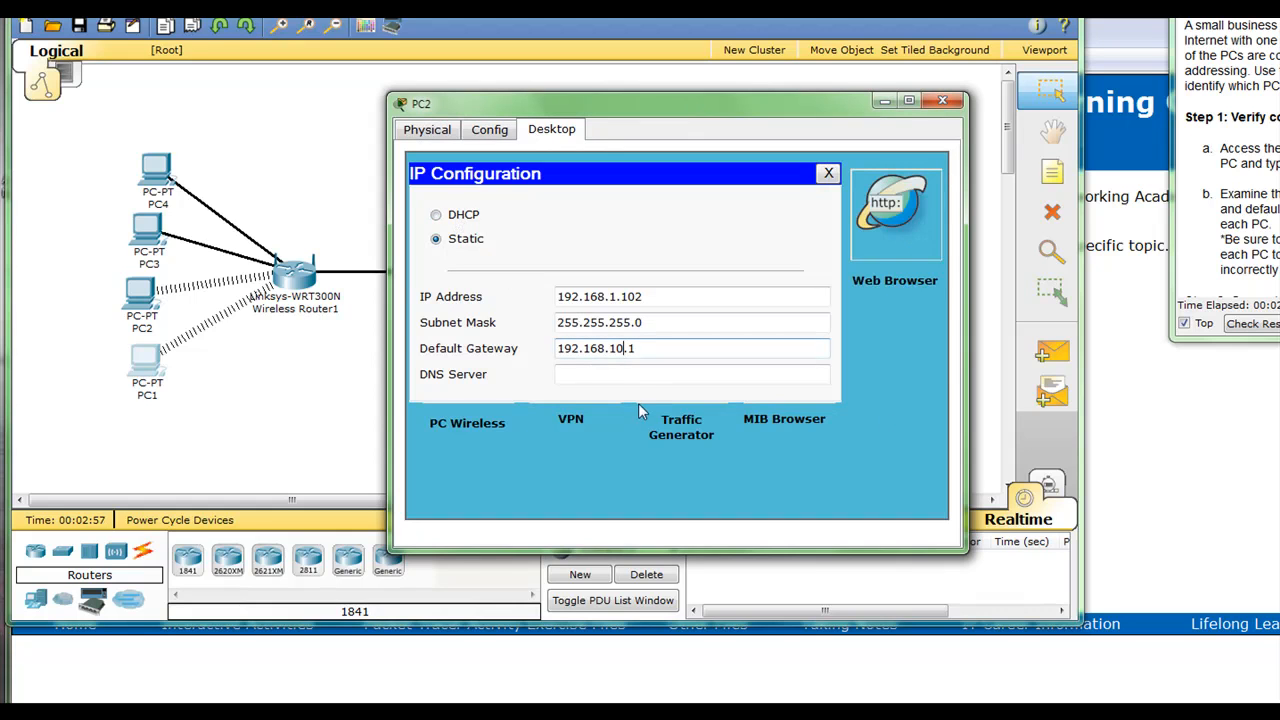
key("BackSpace")
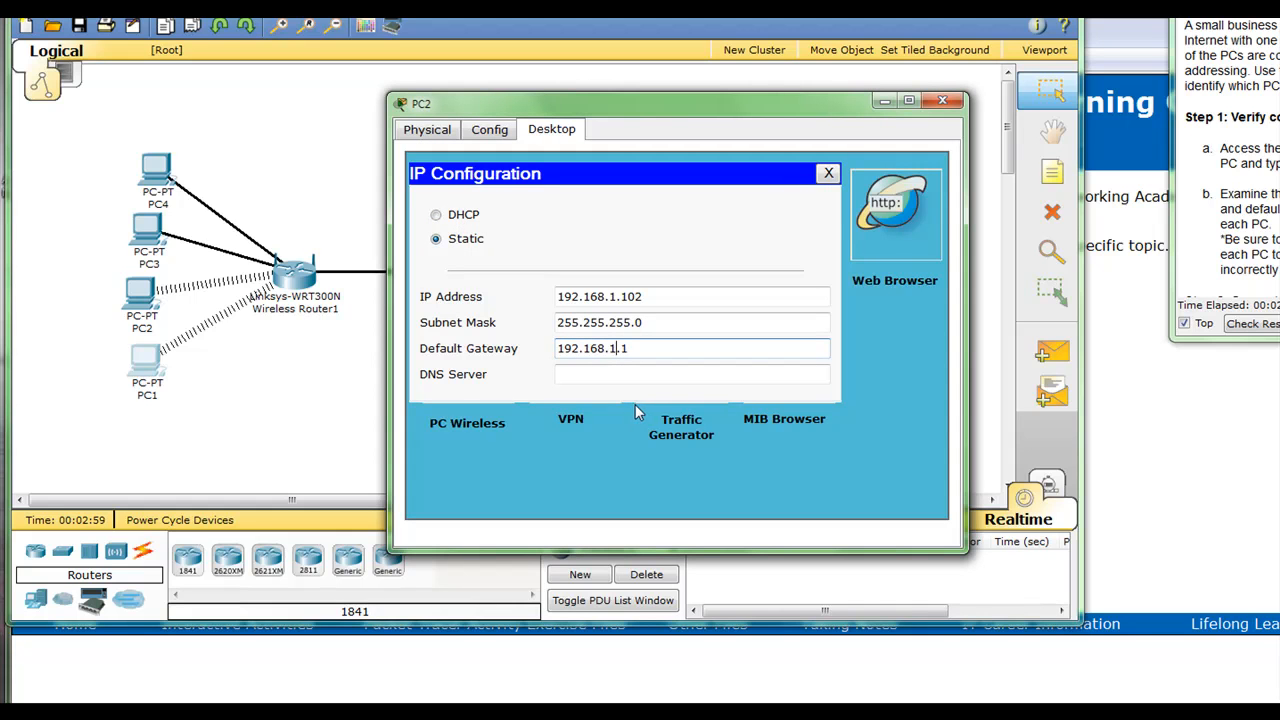
left_click(828, 172)
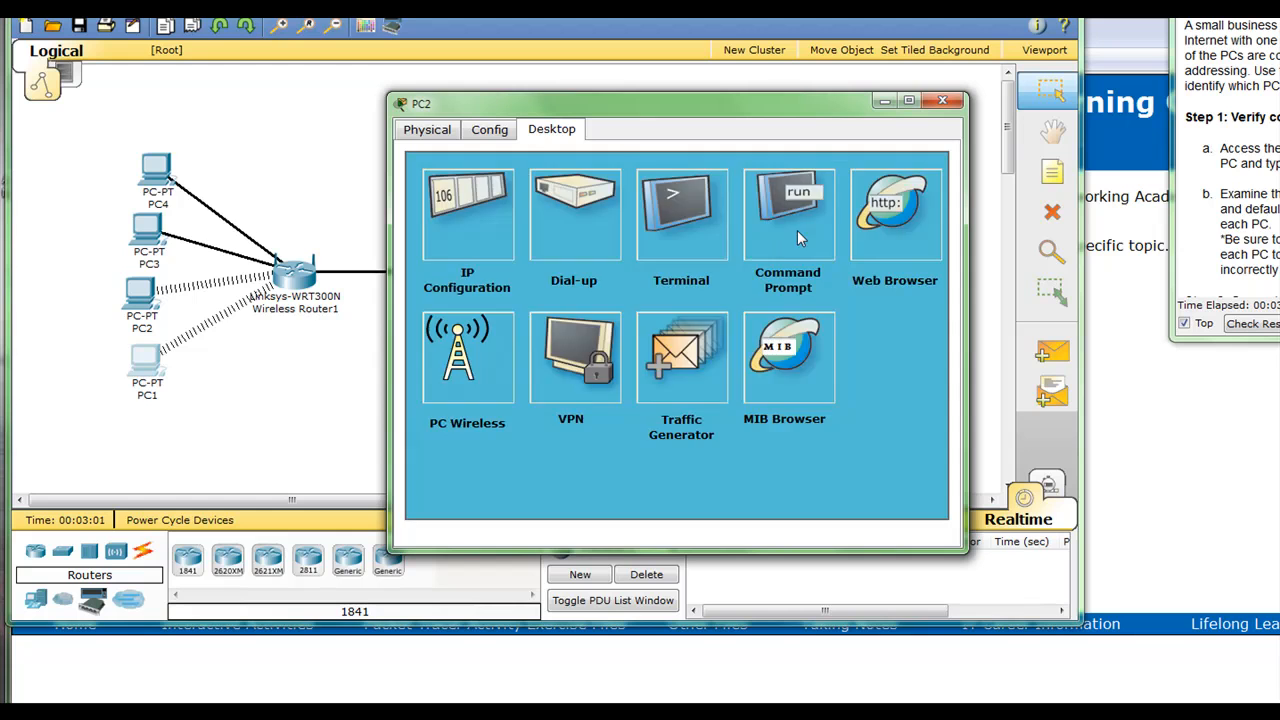
Verify with ipconfig /all that PC2's gateway is now 192.168.1.1, then close its window
left_click(788, 216)
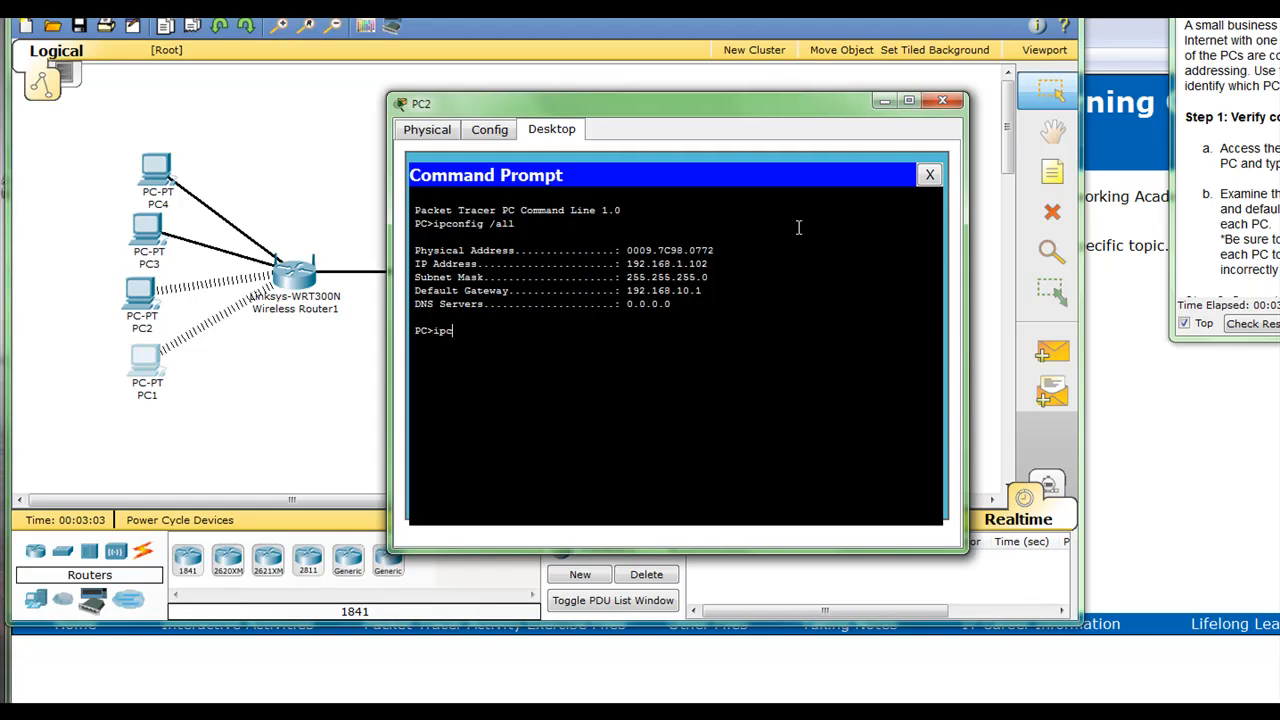
type("onfig /all")
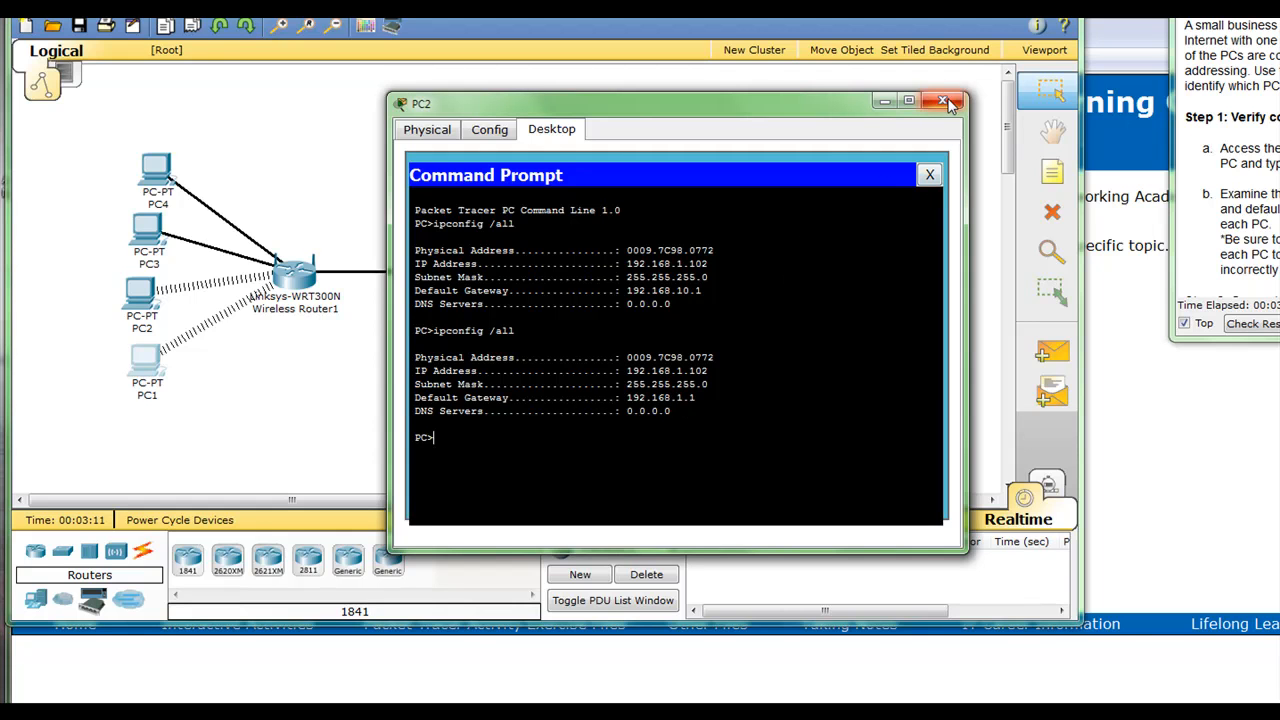
left_click(944, 104)
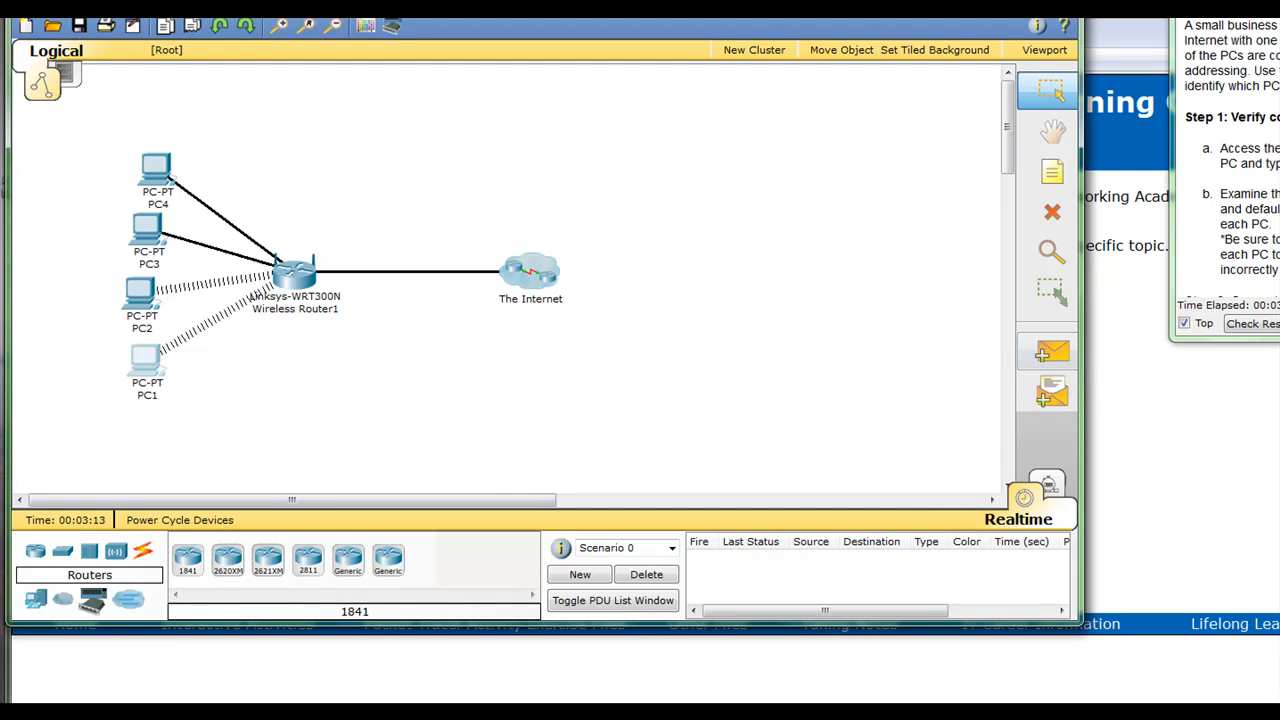